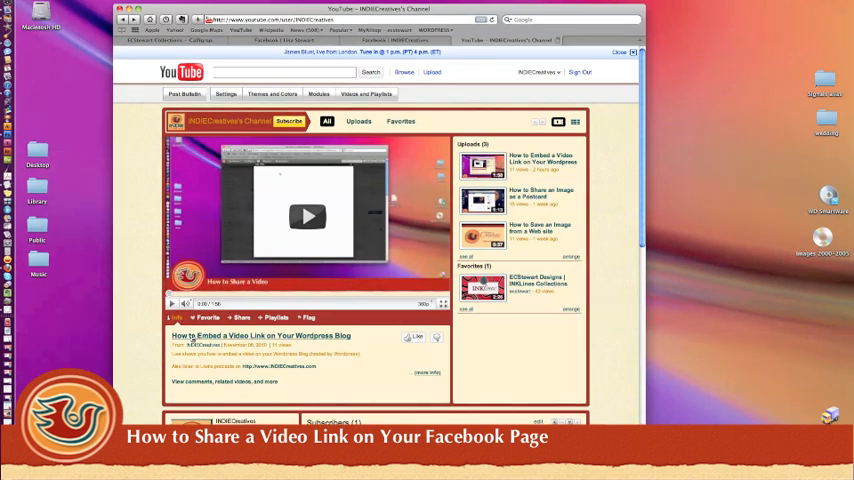
Open 'How to Embed a Video Link on Your Wordpress Blog' from the INDIECreatives channel.
left_click(260, 336)
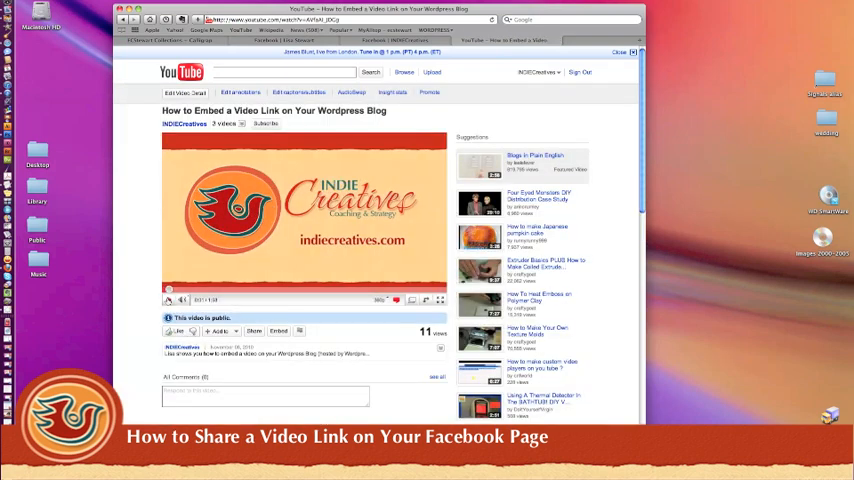
Reveal the video's short share link below the player and copy it.
left_click(254, 332)
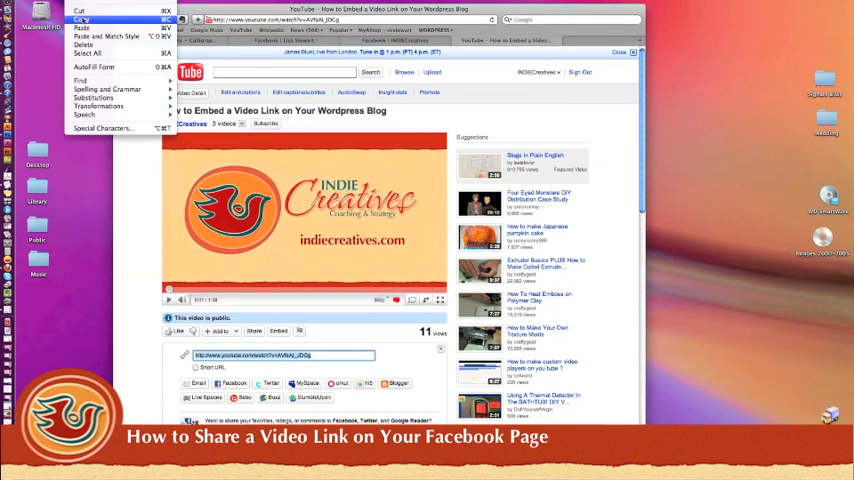
mouse_move(84, 18)
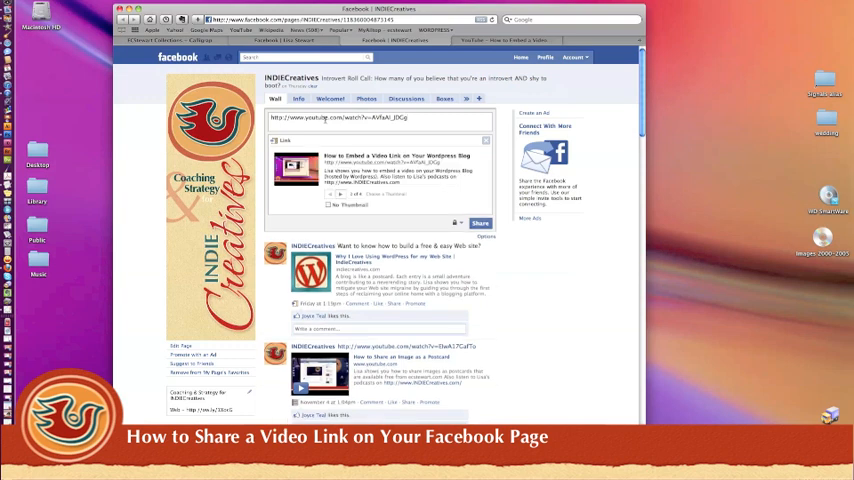
mouse_move(434, 188)
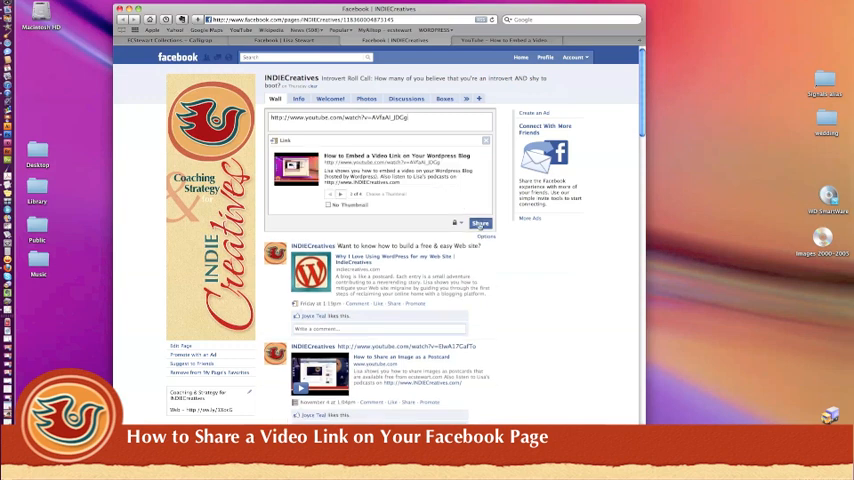
Publish the pasted YouTube link with its preview to the INDIECreatives page wall.
left_click(480, 222)
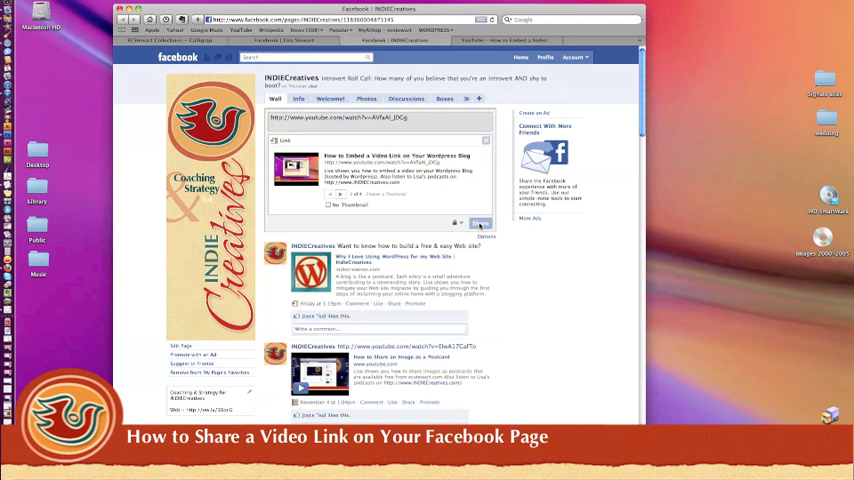
left_click(480, 224)
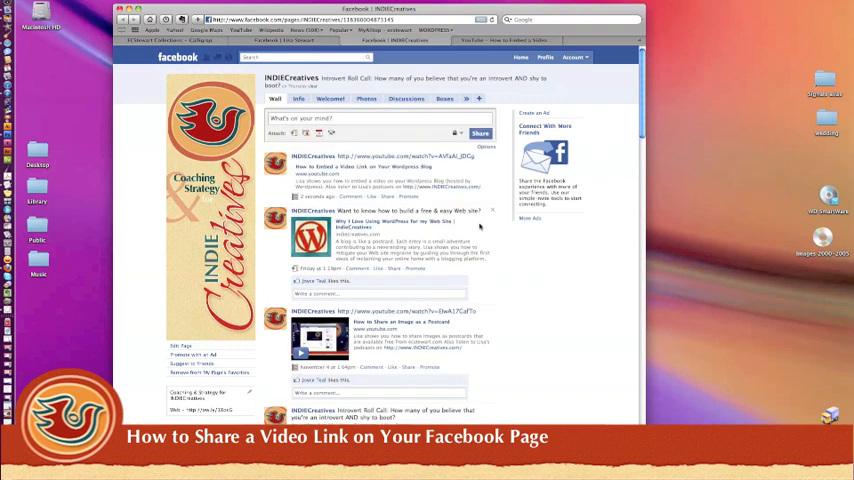